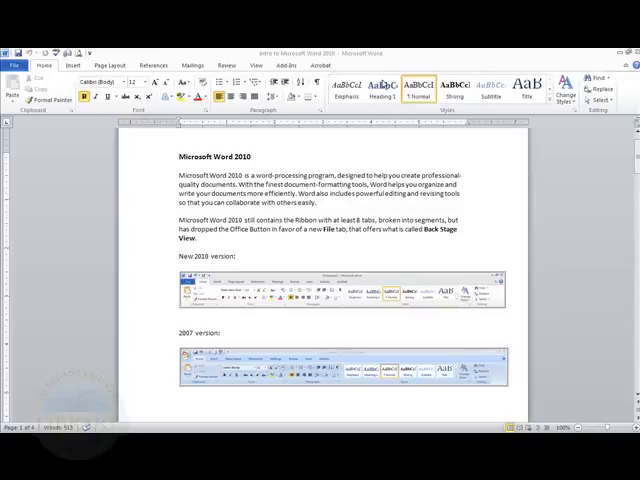
Browse the font list and the Insert tab's table size grid.
scroll("down", 3)
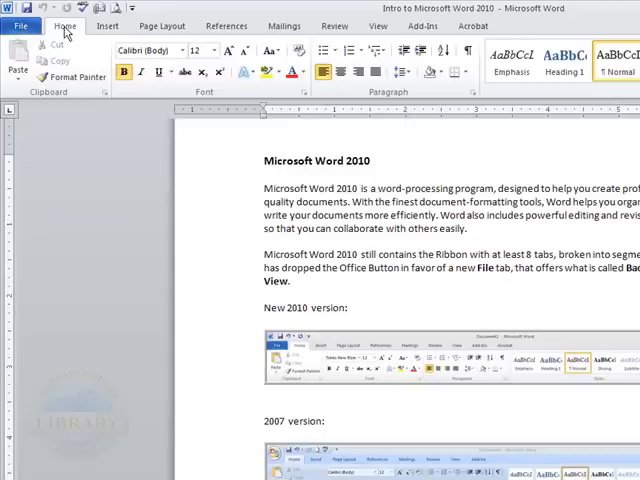
mouse_move(70, 116)
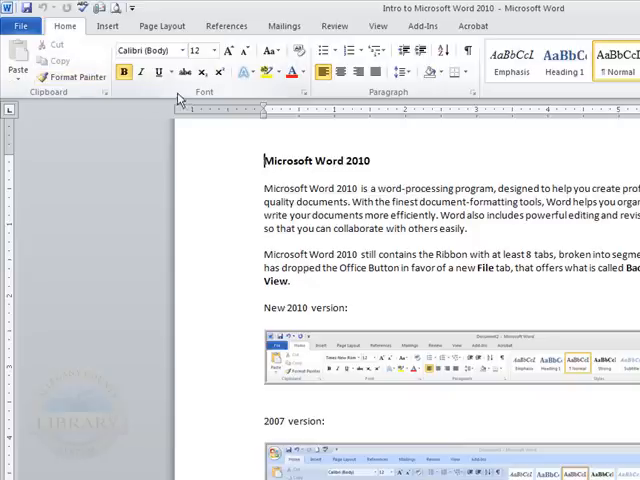
mouse_move(260, 98)
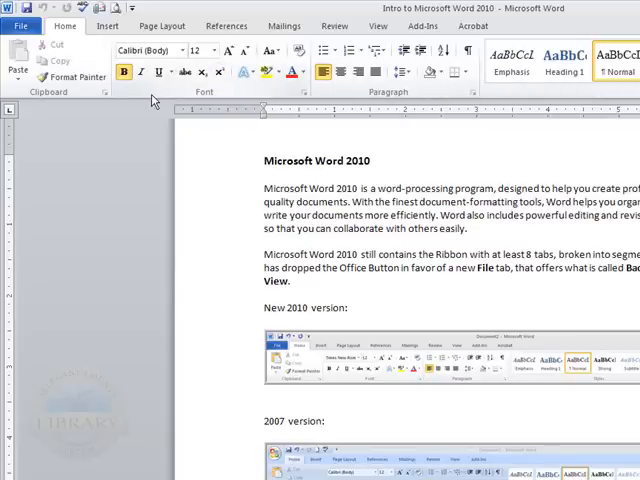
mouse_move(249, 101)
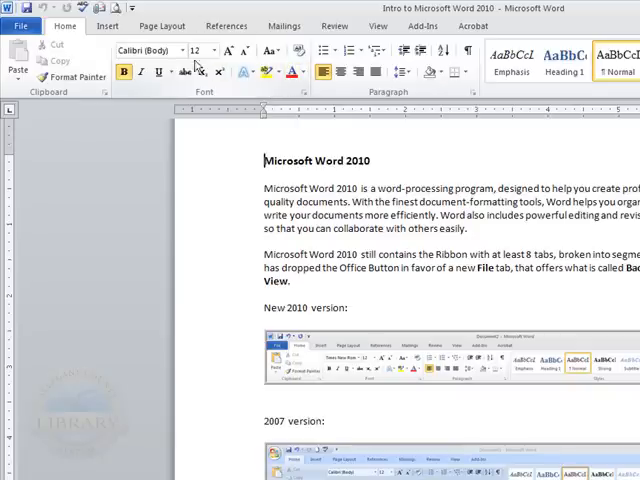
left_click(209, 51)
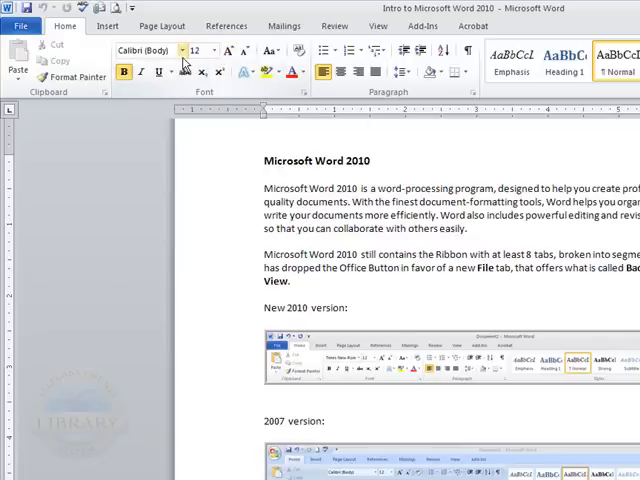
left_click(183, 50)
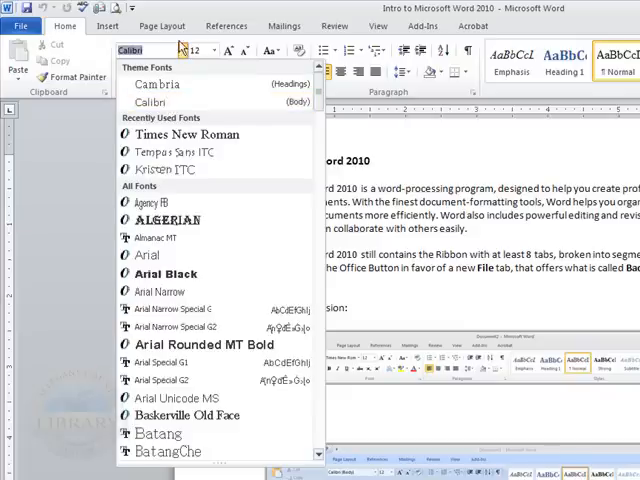
mouse_move(168, 101)
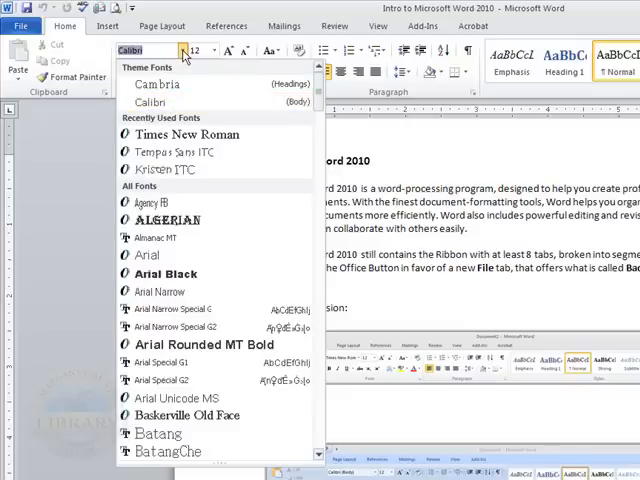
mouse_move(175, 152)
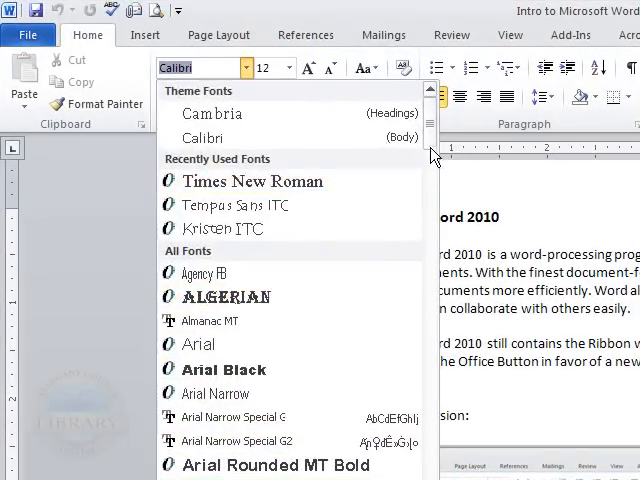
scroll("down", 3)
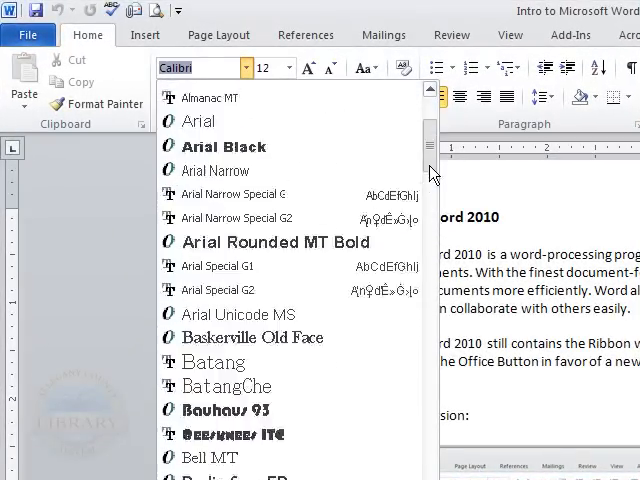
scroll("down", 3)
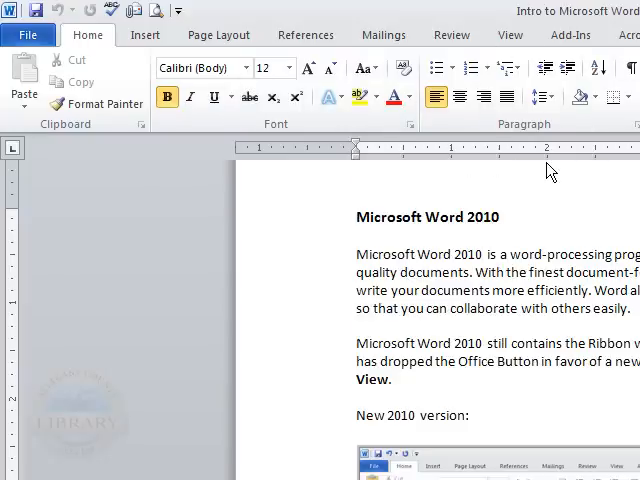
mouse_move(436, 97)
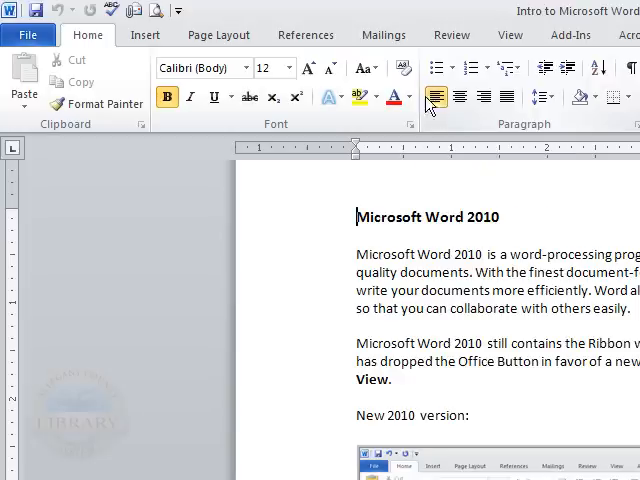
mouse_move(432, 97)
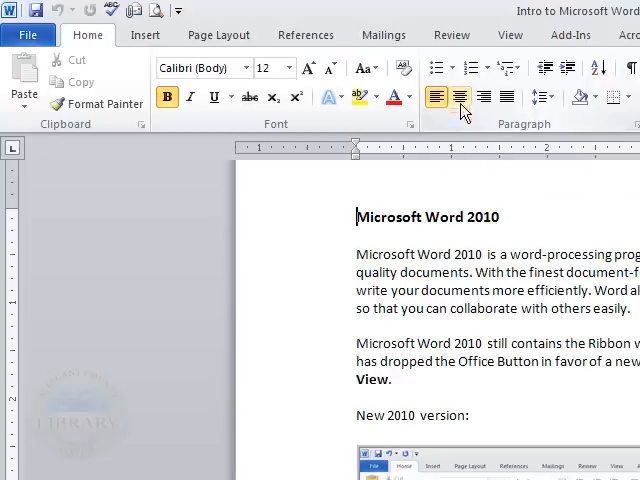
mouse_move(458, 97)
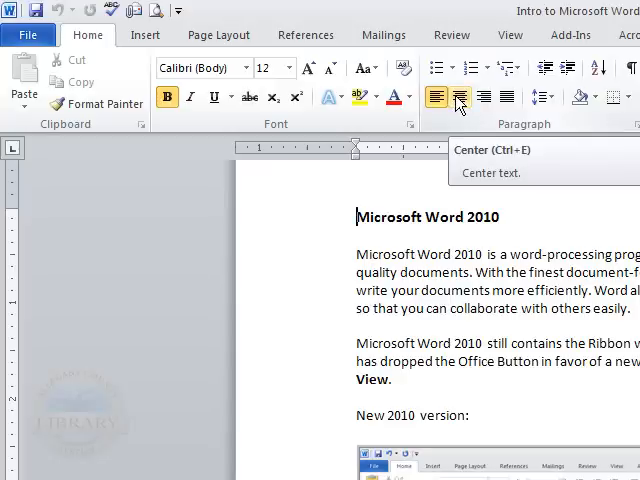
mouse_move(441, 68)
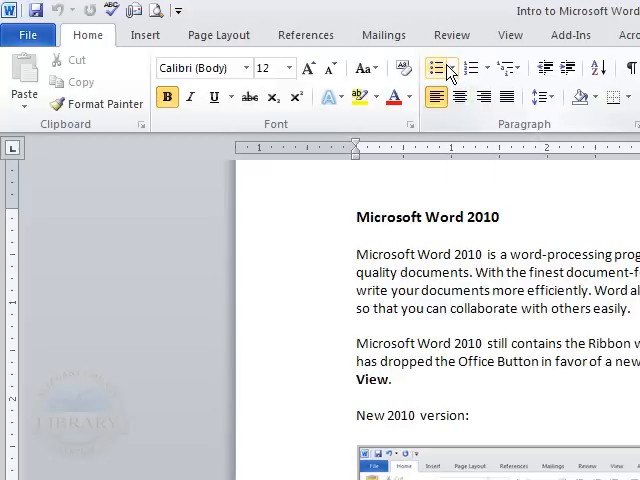
mouse_move(438, 67)
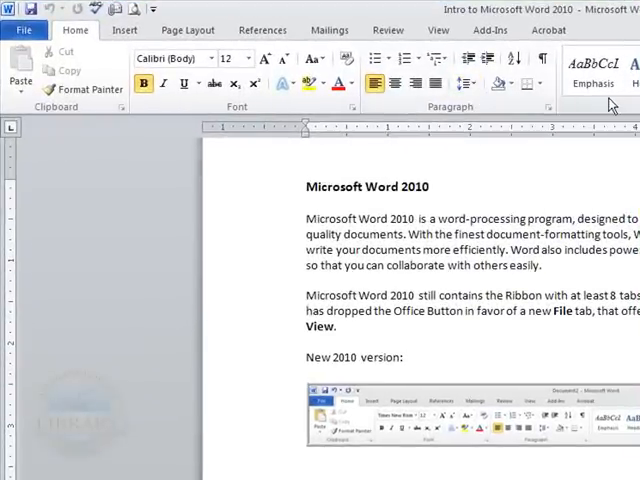
mouse_move(124, 30)
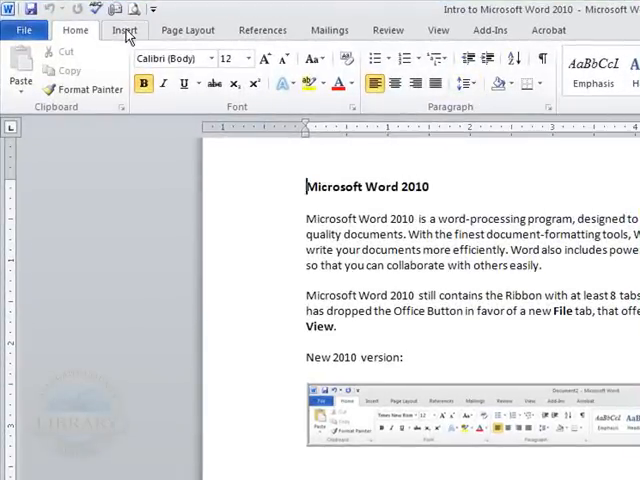
left_click(124, 30)
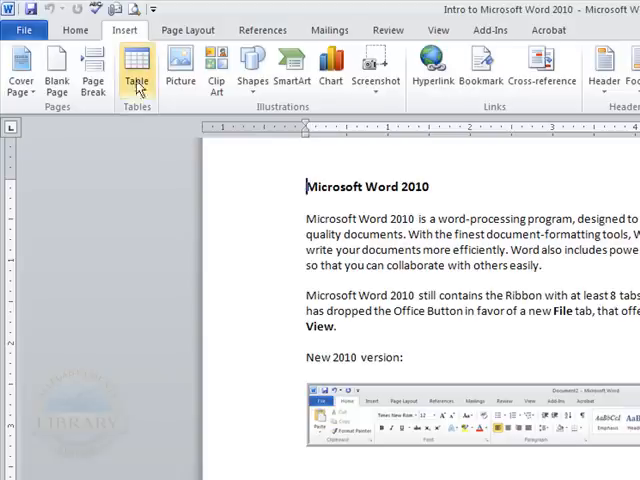
left_click(136, 75)
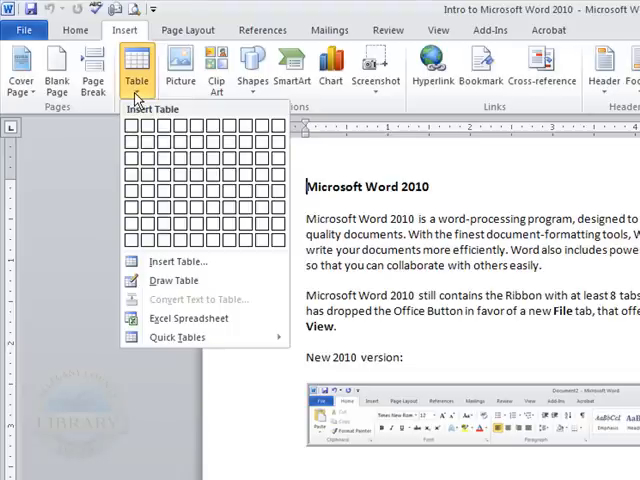
mouse_move(131, 125)
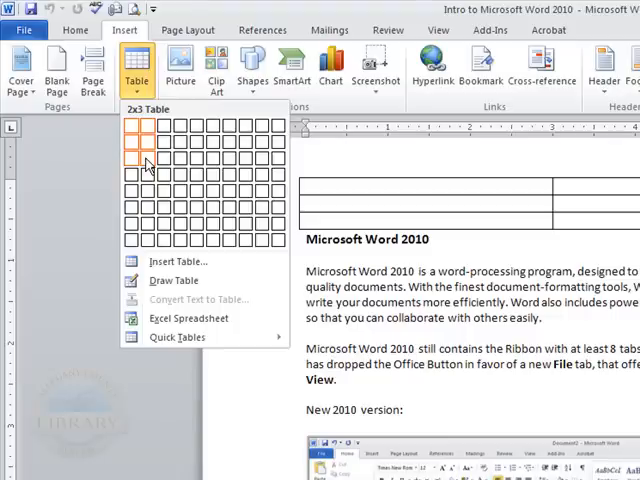
mouse_move(163, 167)
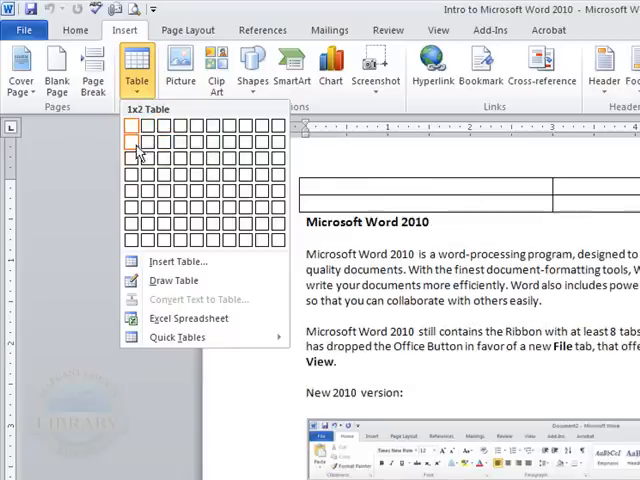
mouse_move(163, 162)
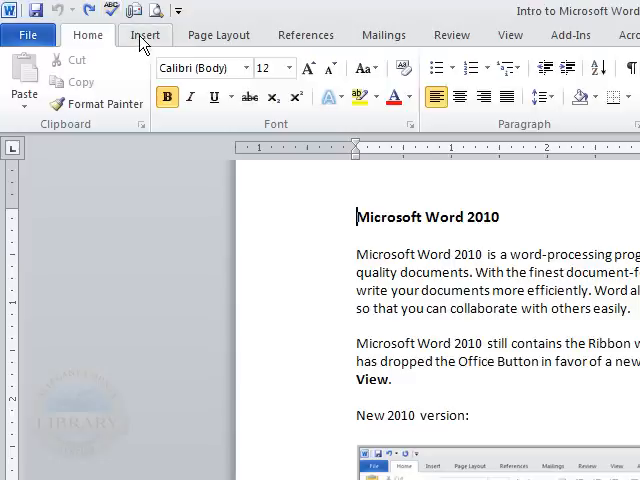
Browse Page Number placements like Top and Bottom of Page, then show Page Layout.
left_click(146, 34)
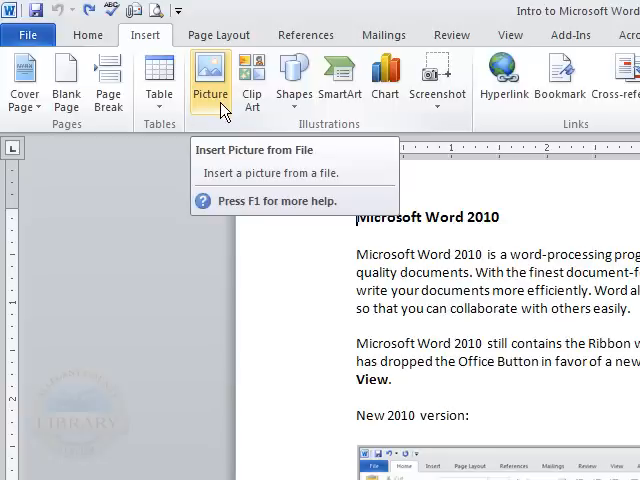
mouse_move(252, 80)
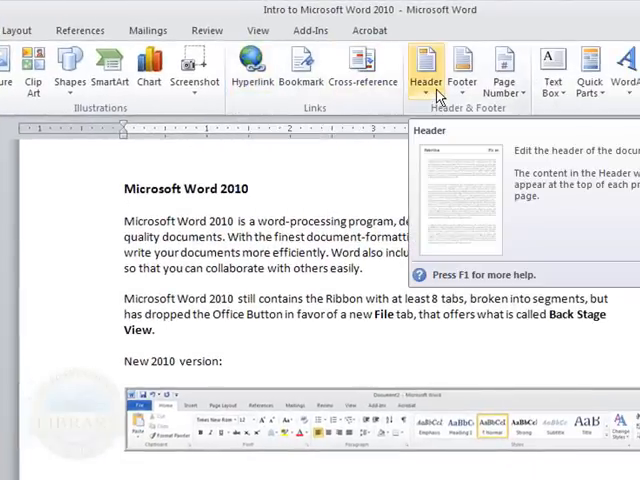
mouse_move(462, 75)
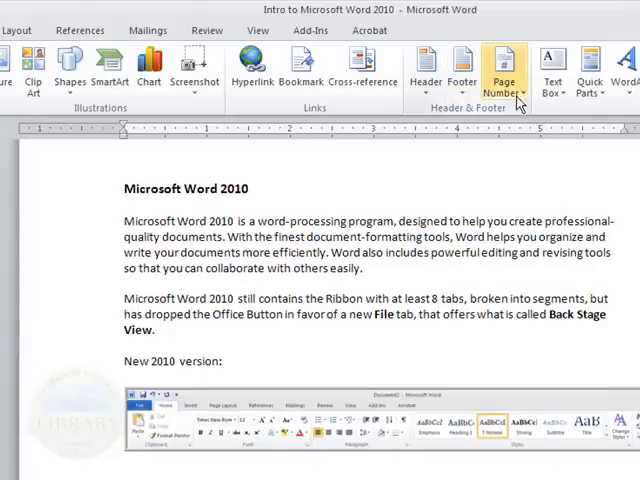
mouse_move(502, 70)
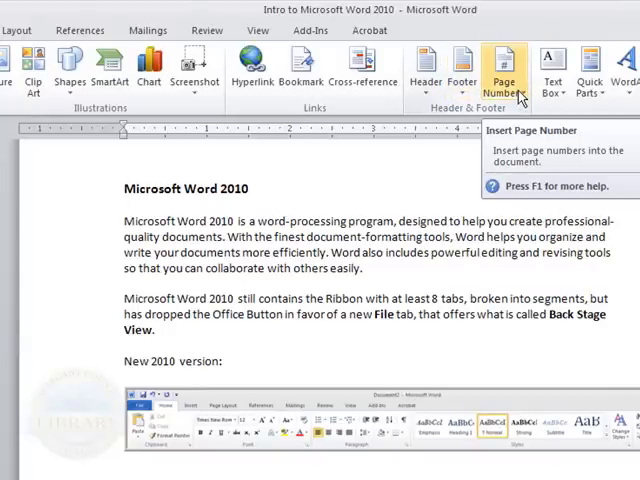
left_click(502, 68)
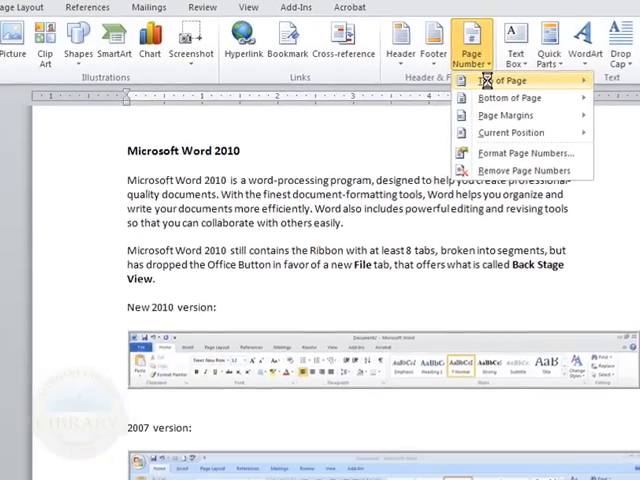
left_click(502, 80)
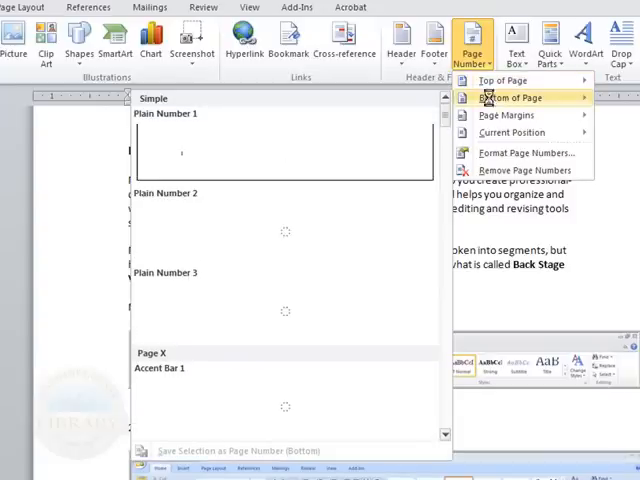
mouse_move(509, 114)
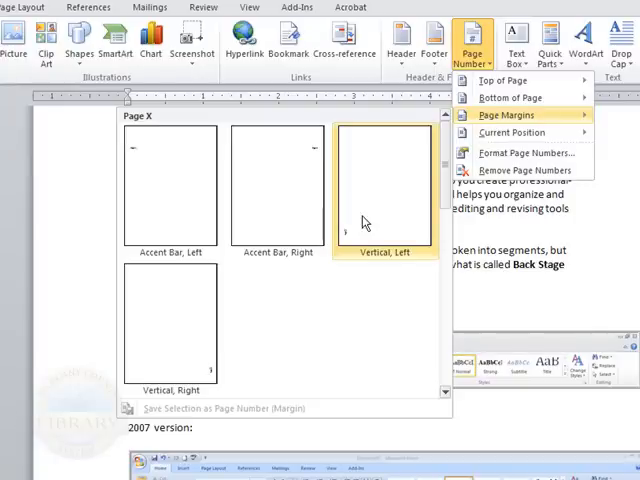
mouse_move(167, 337)
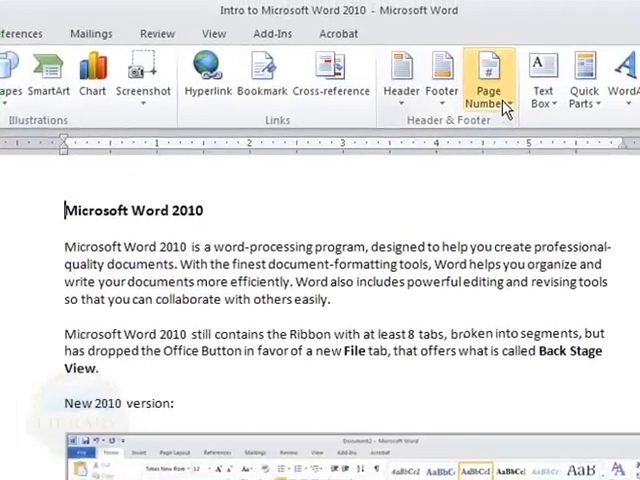
left_click(487, 75)
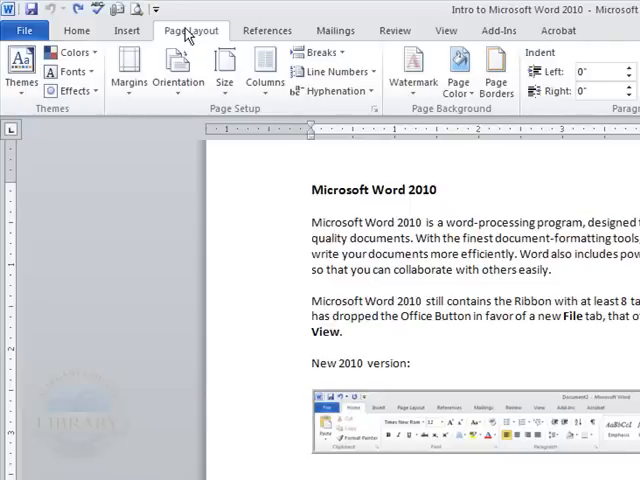
mouse_move(45, 131)
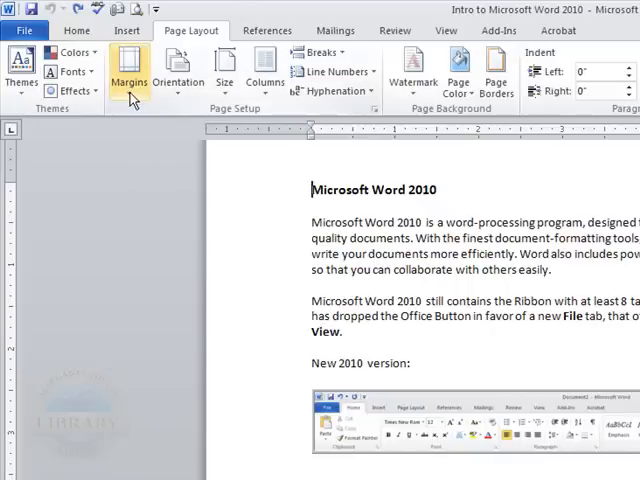
Open the Margins presets list, keeping Office 2003 Default applied.
left_click(128, 70)
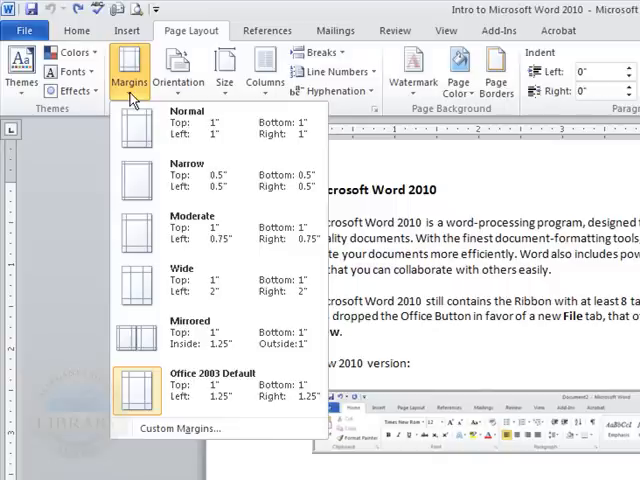
mouse_move(145, 178)
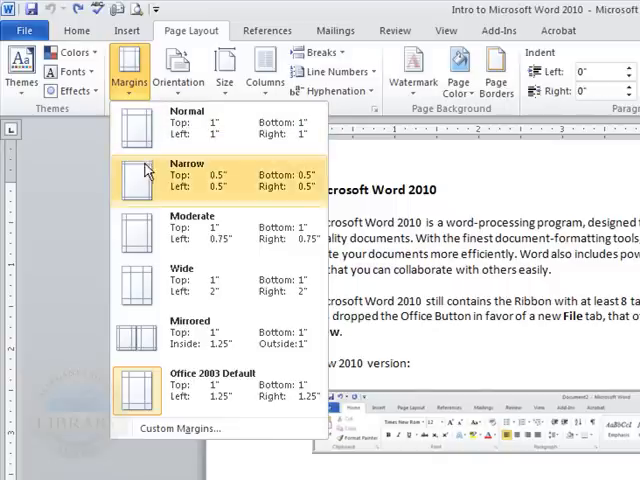
mouse_move(140, 190)
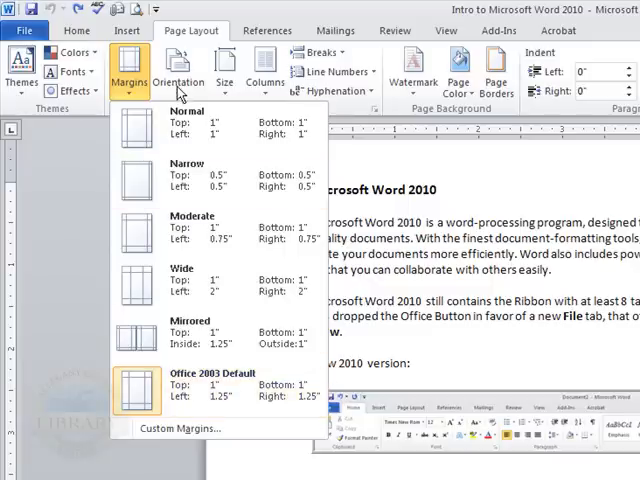
Show the Columns choices One, Two, Three, Left and Right.
left_click(179, 68)
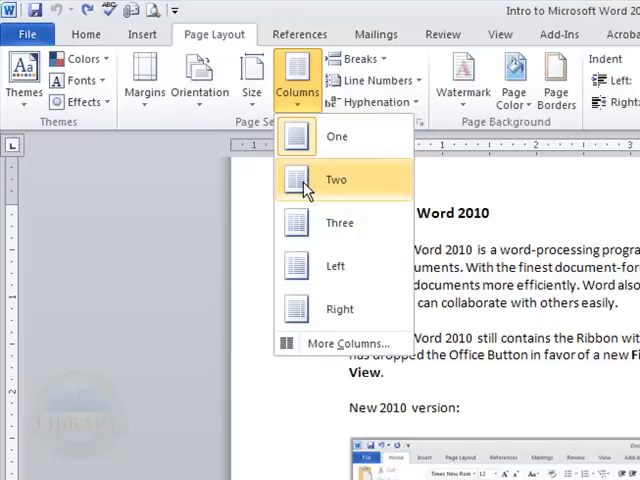
mouse_move(303, 265)
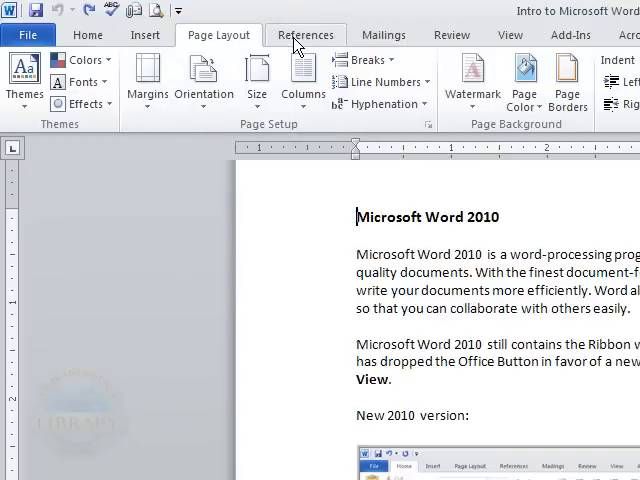
mouse_move(310, 42)
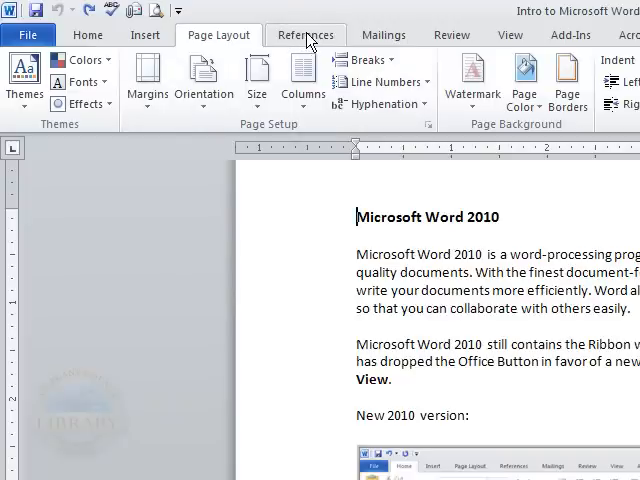
Look over the References tab's Table of Contents, Insert Citation and Bibliography tools.
left_click(306, 34)
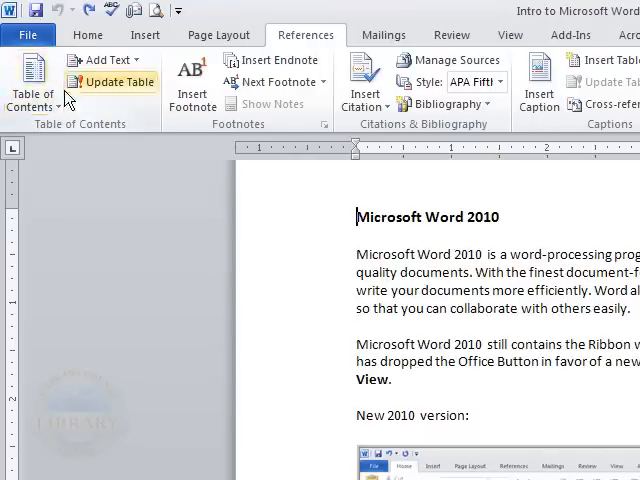
mouse_move(33, 85)
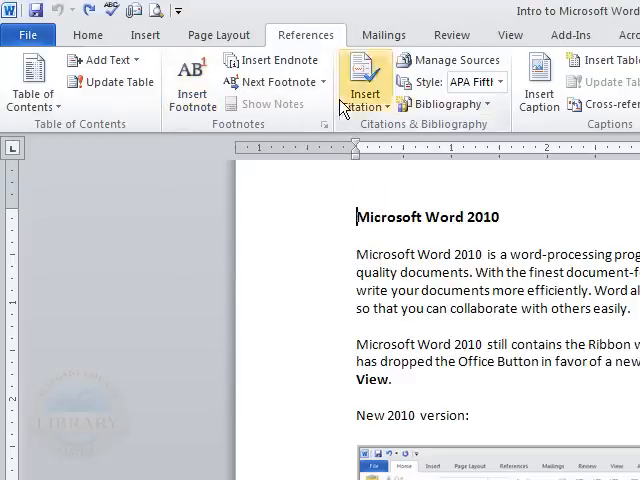
mouse_move(445, 104)
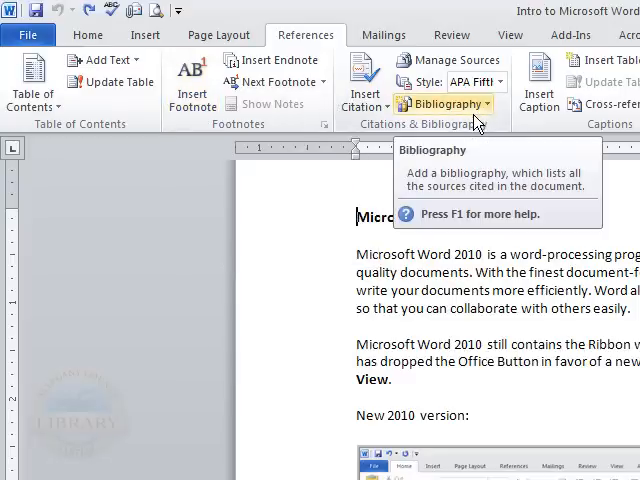
mouse_move(538, 80)
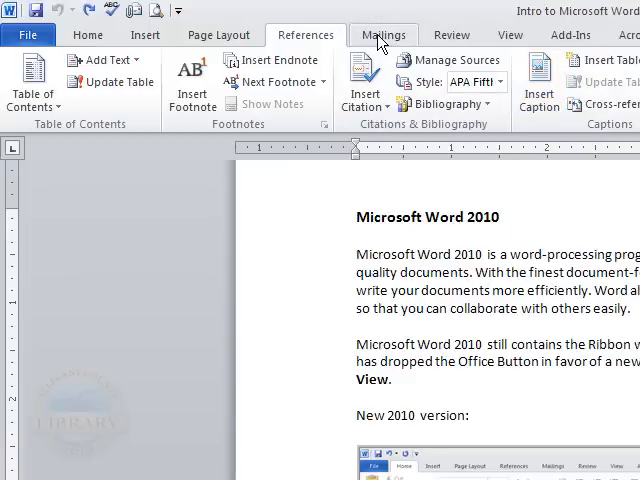
left_click(383, 34)
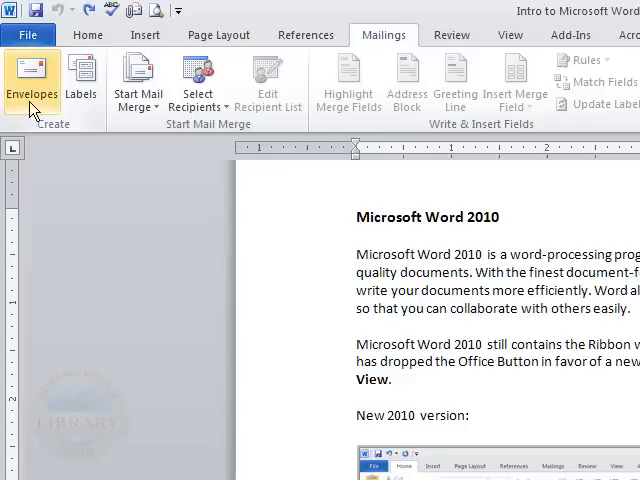
mouse_move(81, 82)
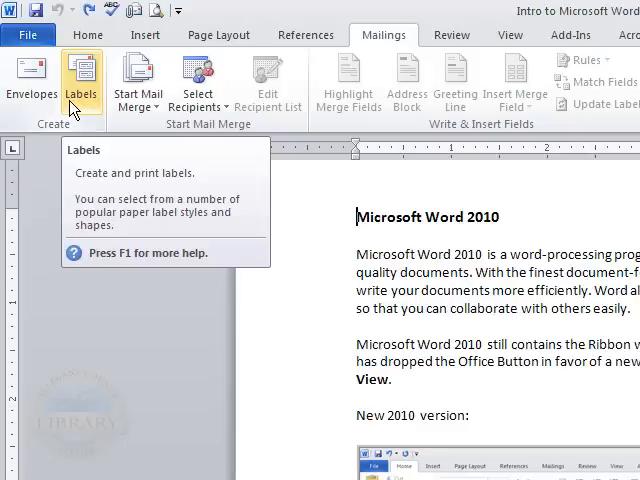
mouse_move(470, 70)
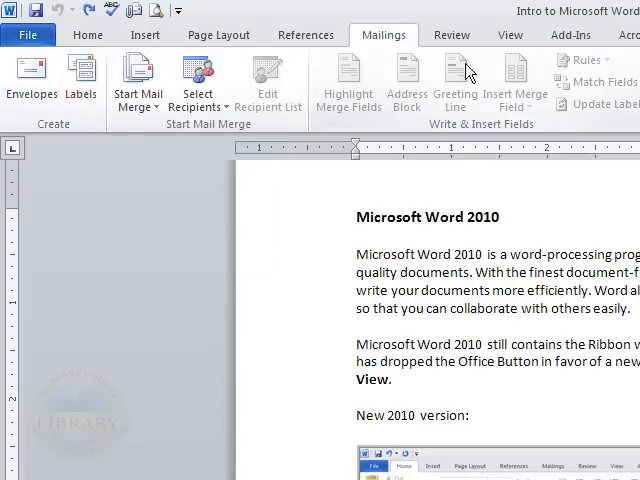
Look over the Mailings tab's Envelopes and Labels tools.
left_click(452, 34)
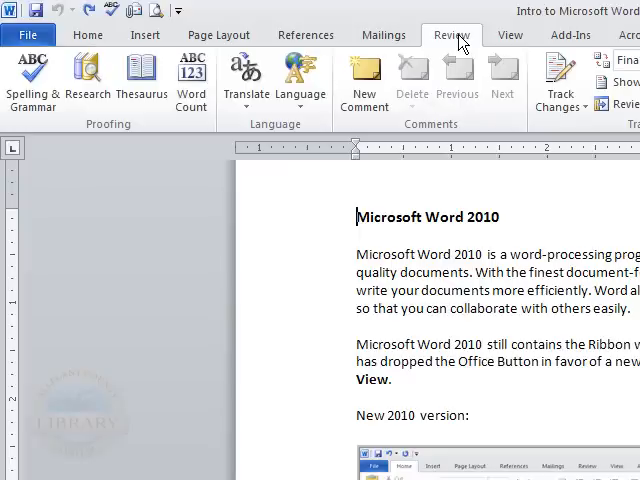
mouse_move(305, 34)
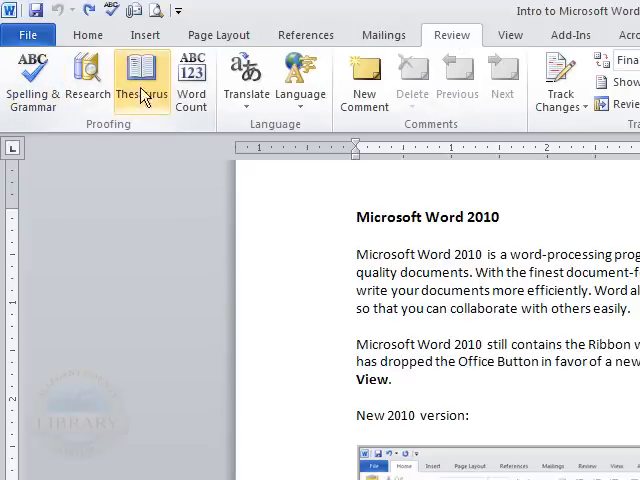
mouse_move(143, 82)
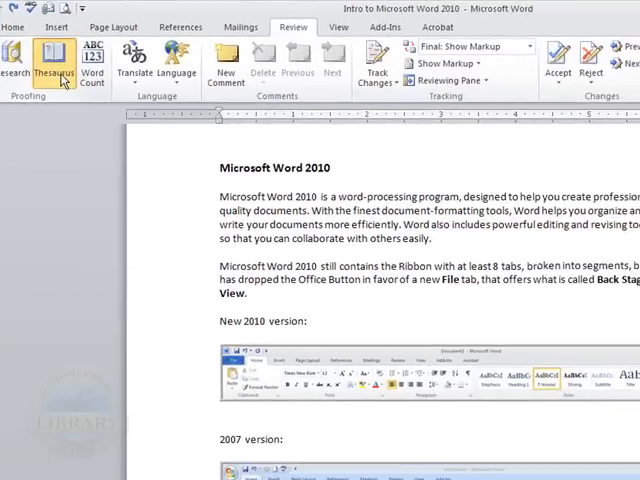
Open the Research pane with a thesaurus search for 'Microsoft'.
double_click(168, 167)
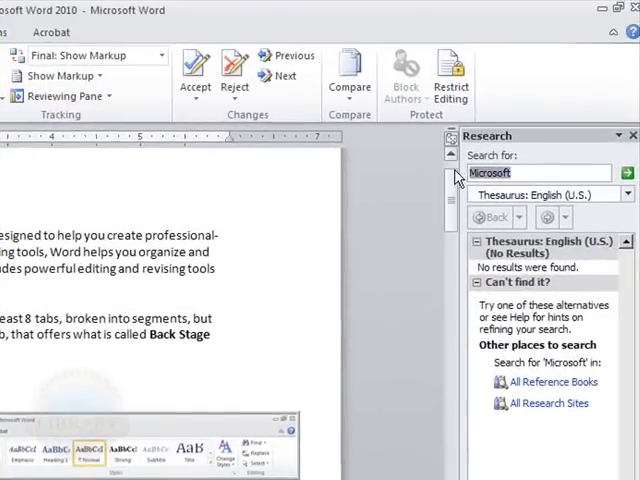
Search the English (U.S.) thesaurus for 'tool'.
type("tool")
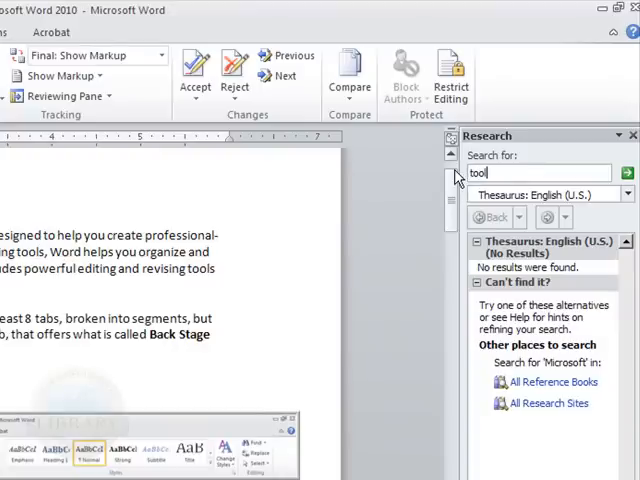
left_click(626, 174)
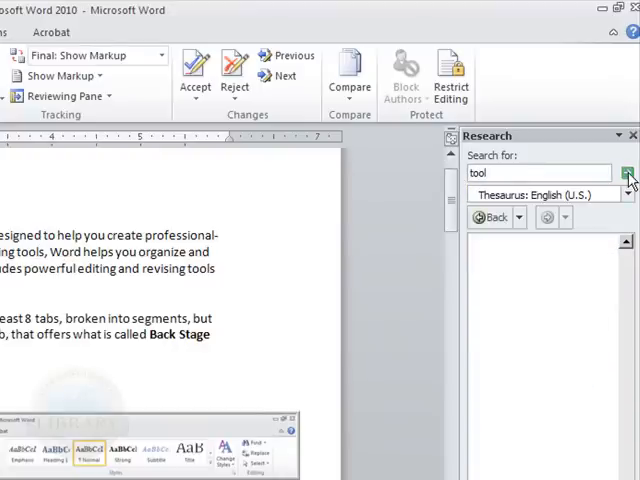
left_click(628, 173)
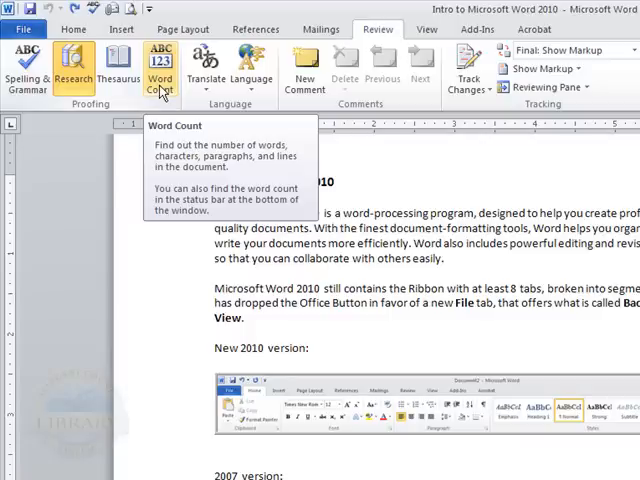
left_click(160, 65)
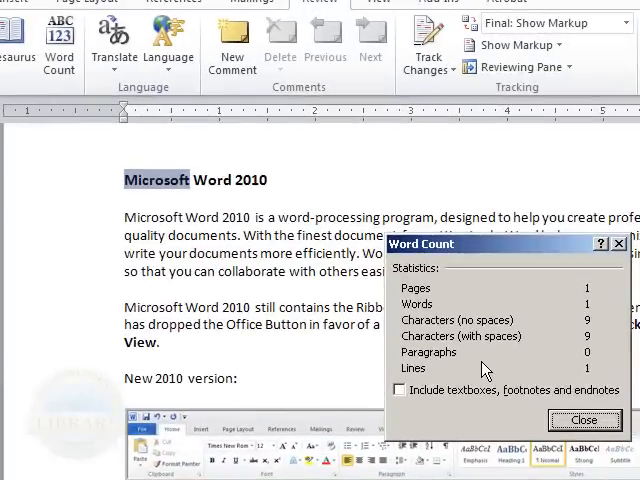
mouse_move(585, 282)
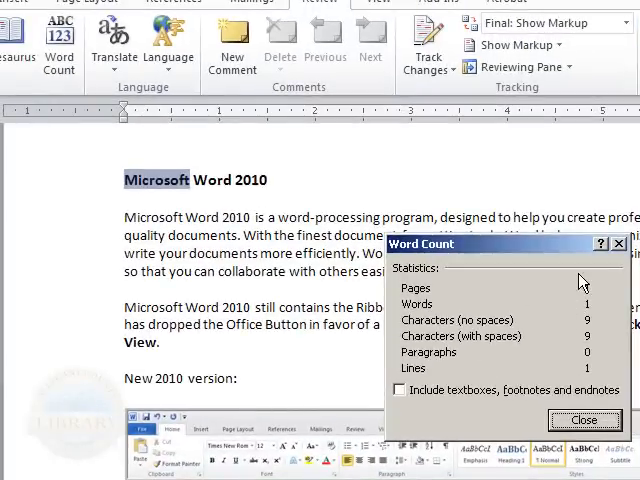
left_click(585, 419)
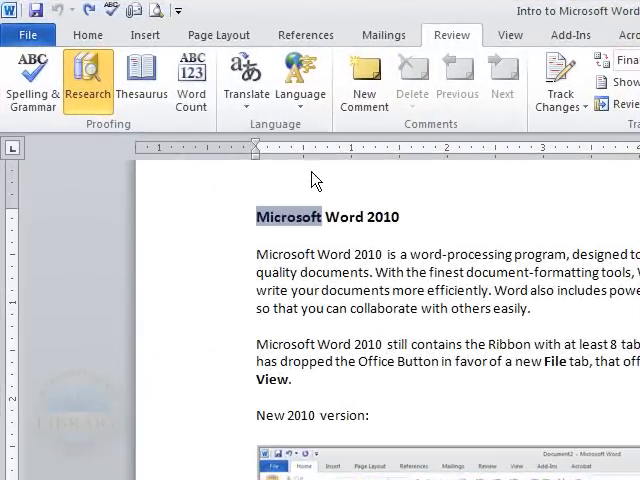
mouse_move(510, 35)
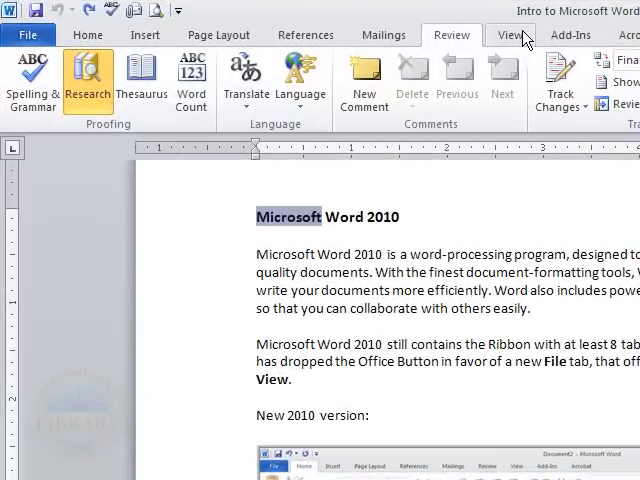
Show the View tab's document views, show options and zoom tools.
left_click(510, 34)
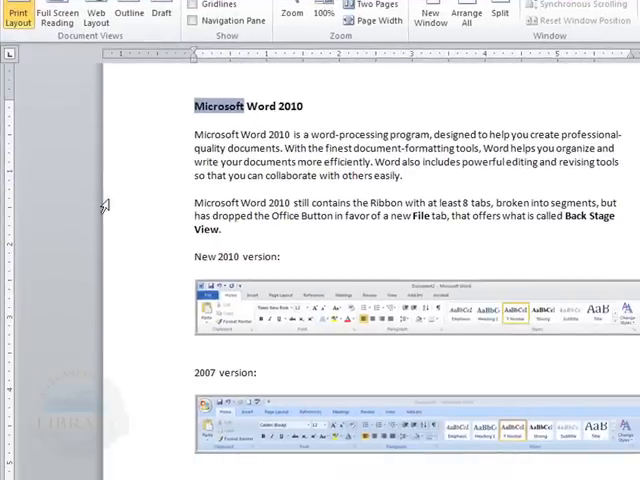
mouse_move(208, 148)
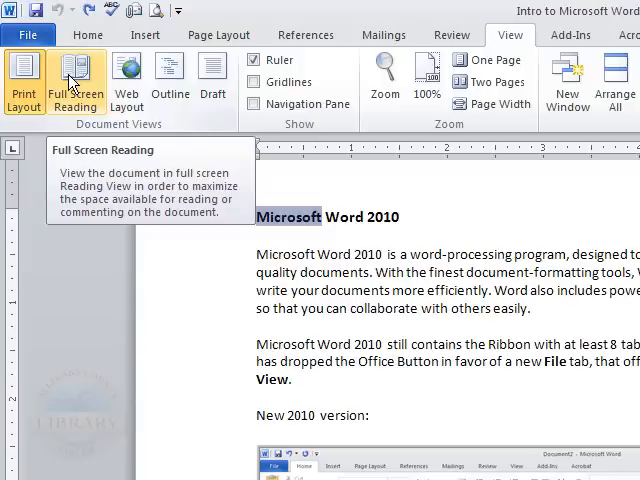
Page forward through the document in Full Screen Reading view.
left_click(76, 80)
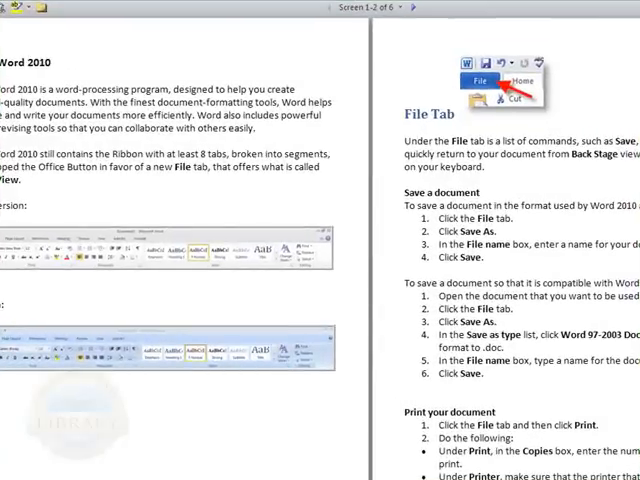
mouse_move(415, 11)
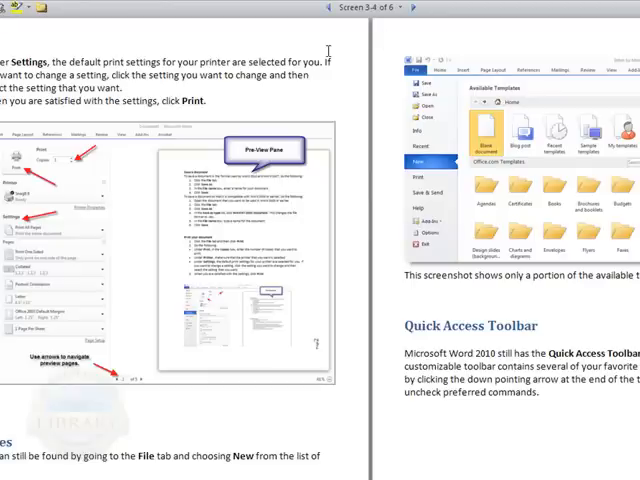
mouse_move(465, 217)
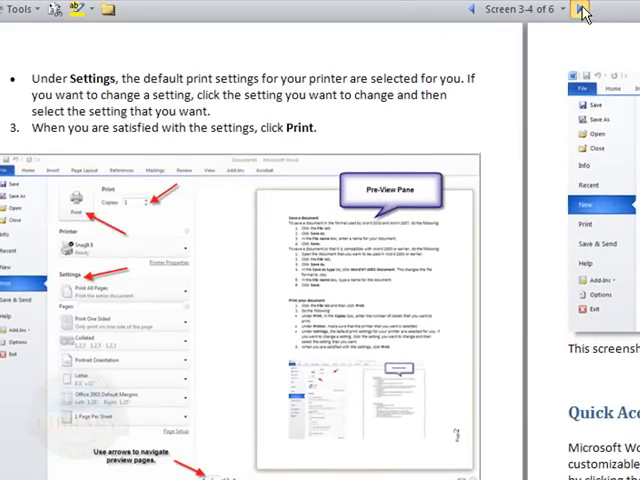
left_click(584, 9)
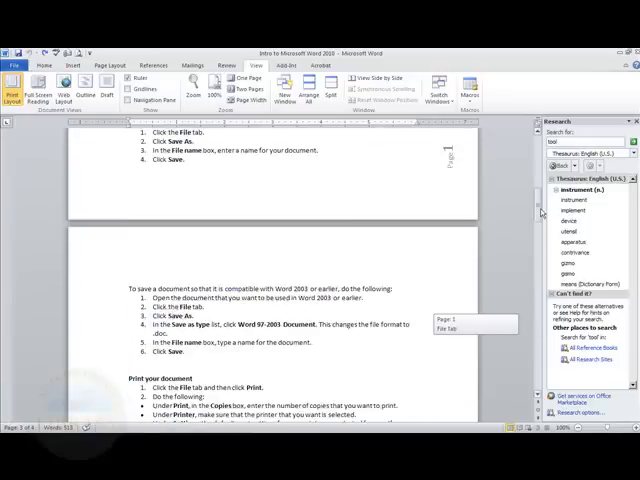
Return to the document's title and introduction at the top.
scroll("down", 3)
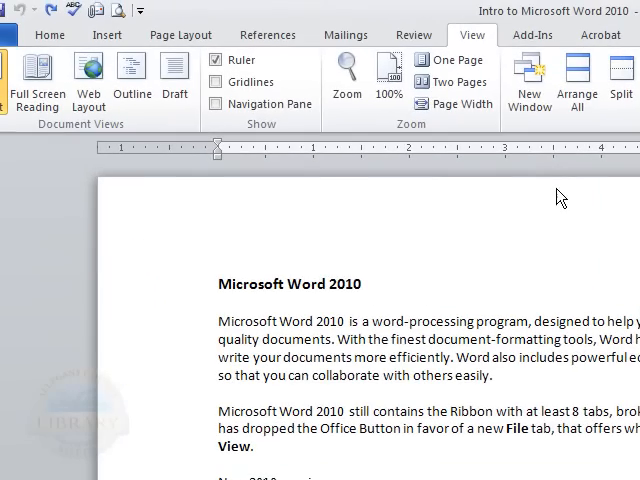
mouse_move(347, 75)
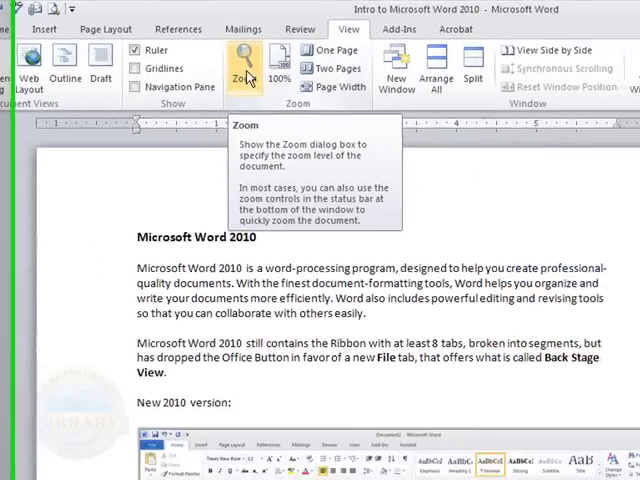
Use the Zoom dialog to set the document magnification to 200%.
left_click(243, 63)
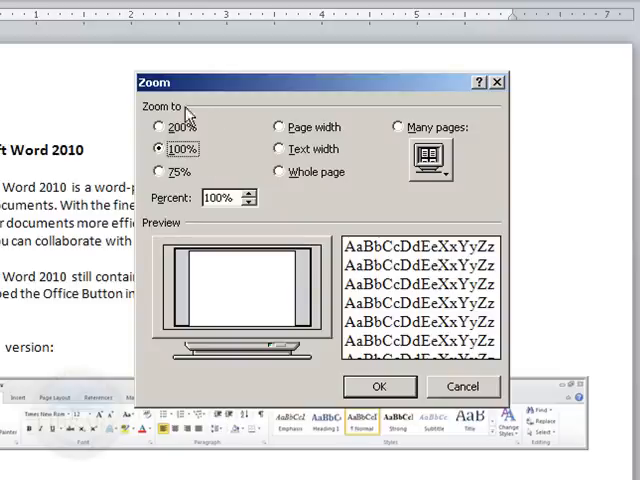
mouse_move(163, 135)
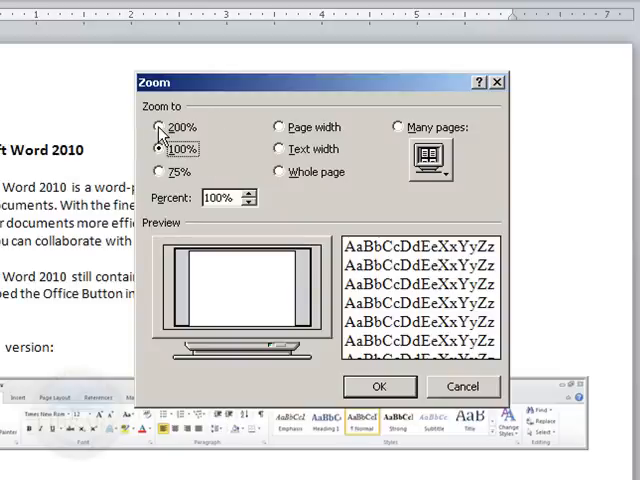
left_click(251, 190)
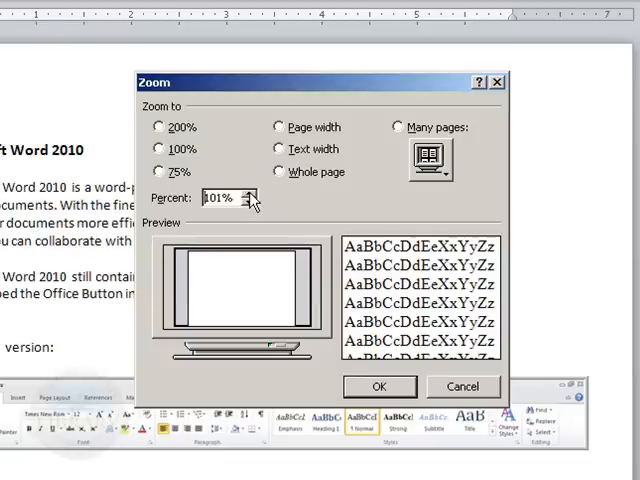
left_click(251, 191)
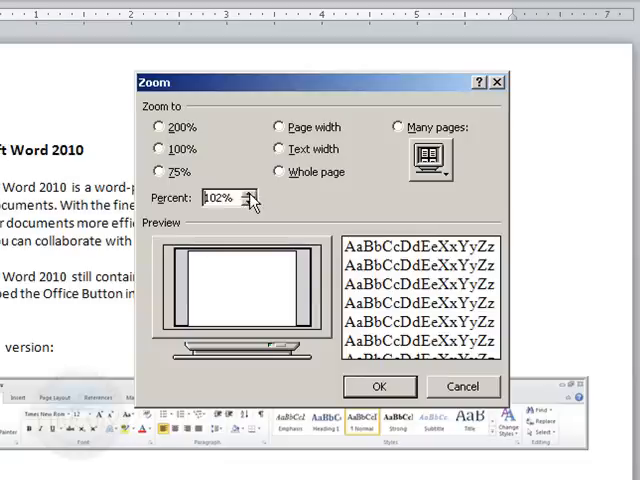
left_click(252, 194)
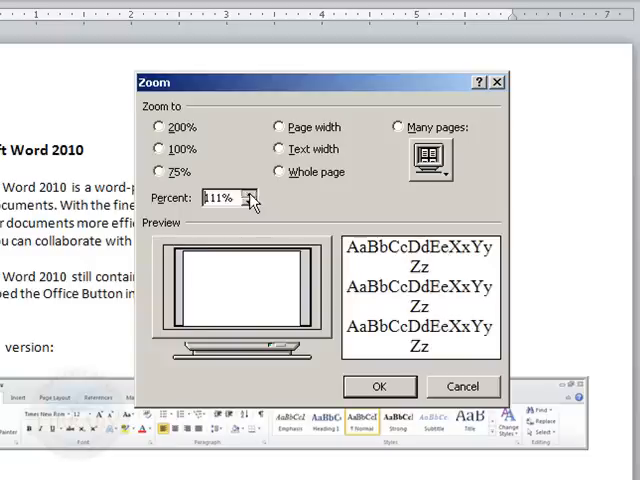
left_click(253, 192)
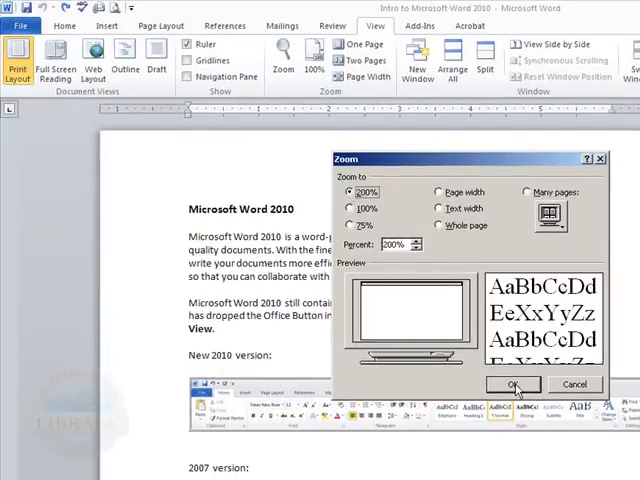
left_click(512, 384)
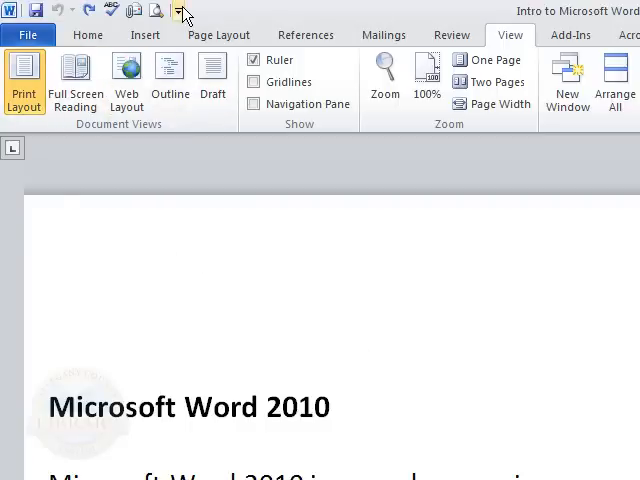
mouse_move(184, 11)
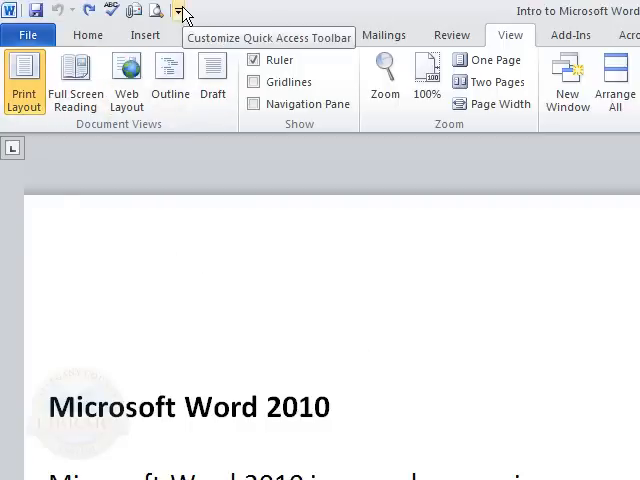